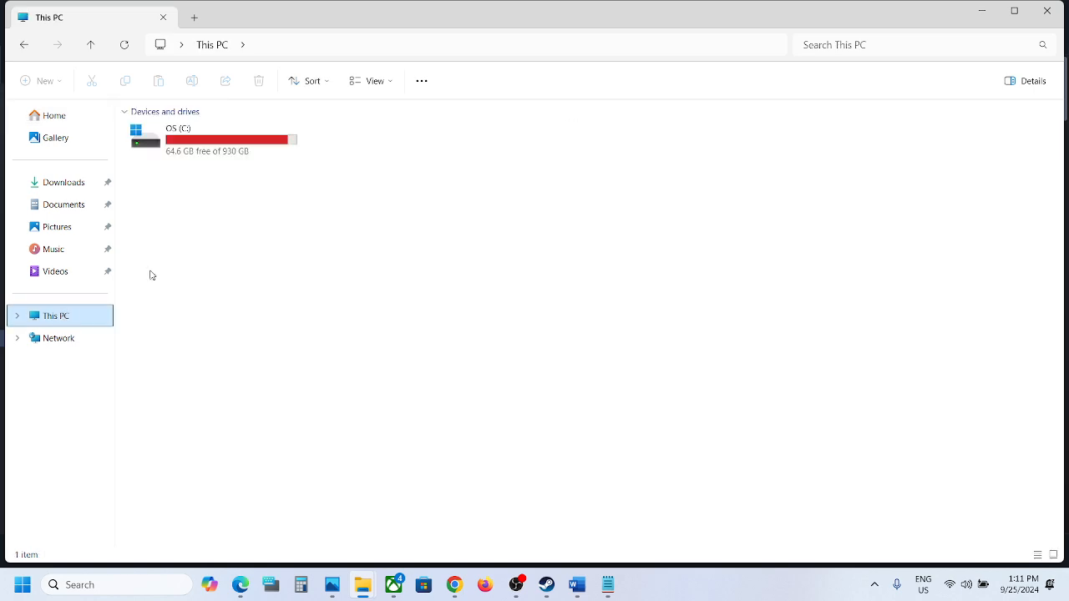
# Open C:\Users\<user> and confirm Hidden items is checked so AppData appears
pyautogui.doubleClick(178, 133)
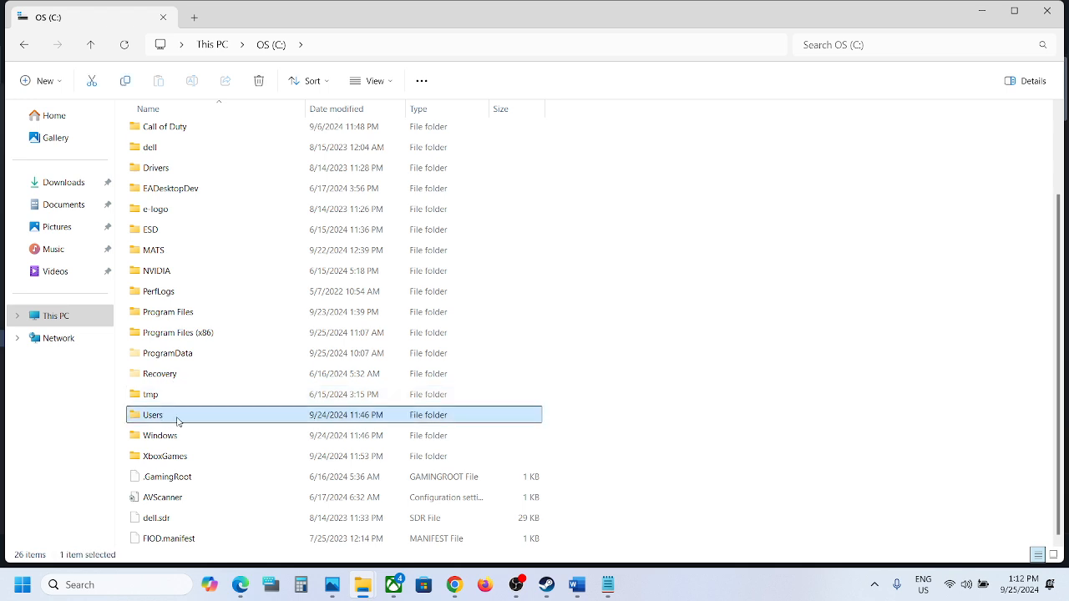
pyautogui.doubleClick(153, 414)
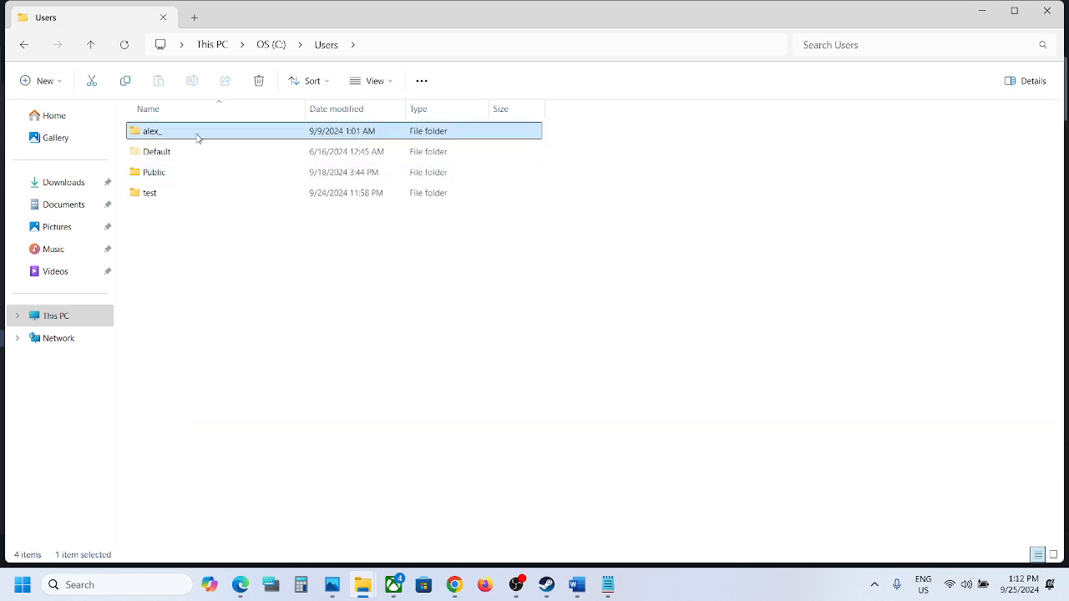
pyautogui.doubleClick(153, 130)
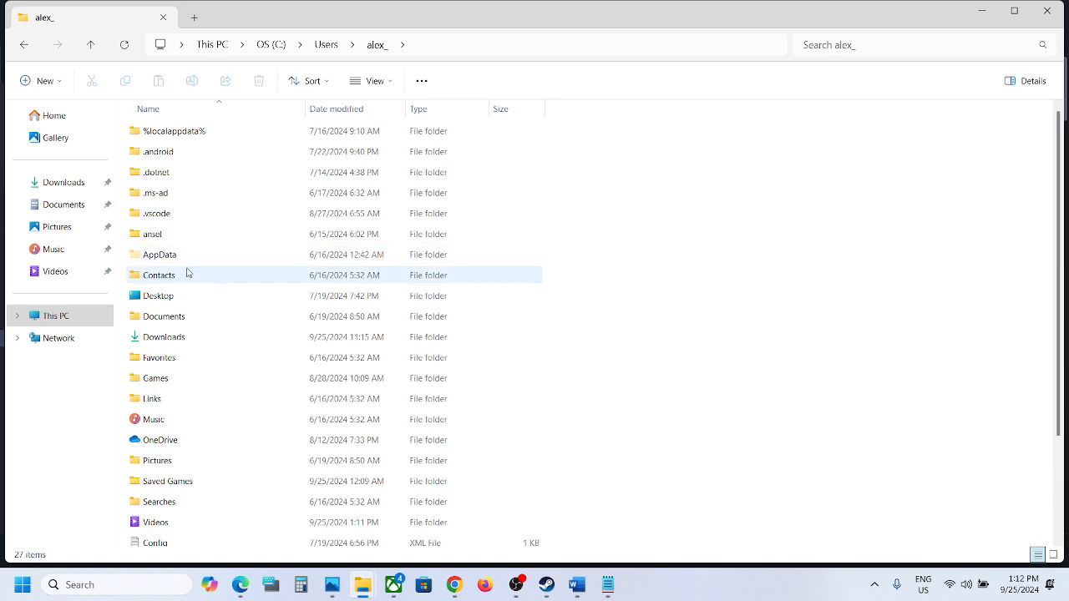
pyautogui.click(159, 255)
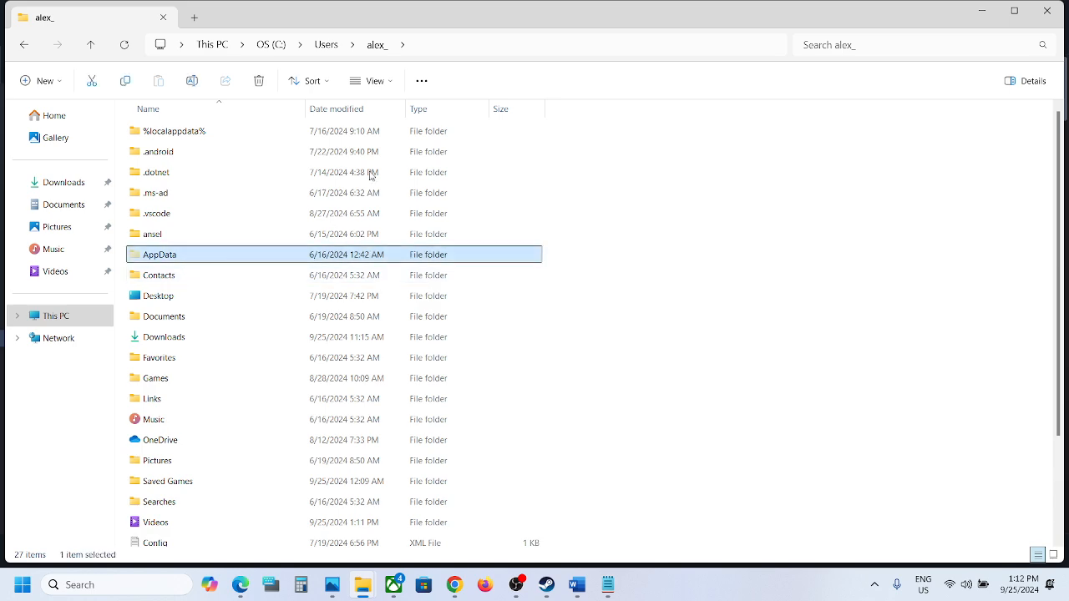
pyautogui.click(366, 81)
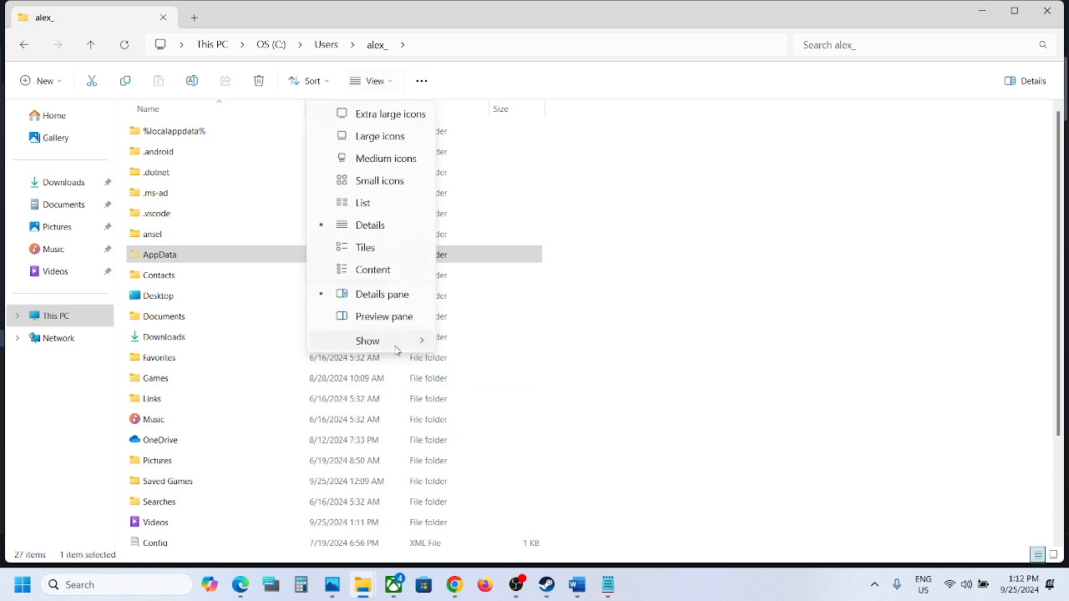
pyautogui.click(367, 341)
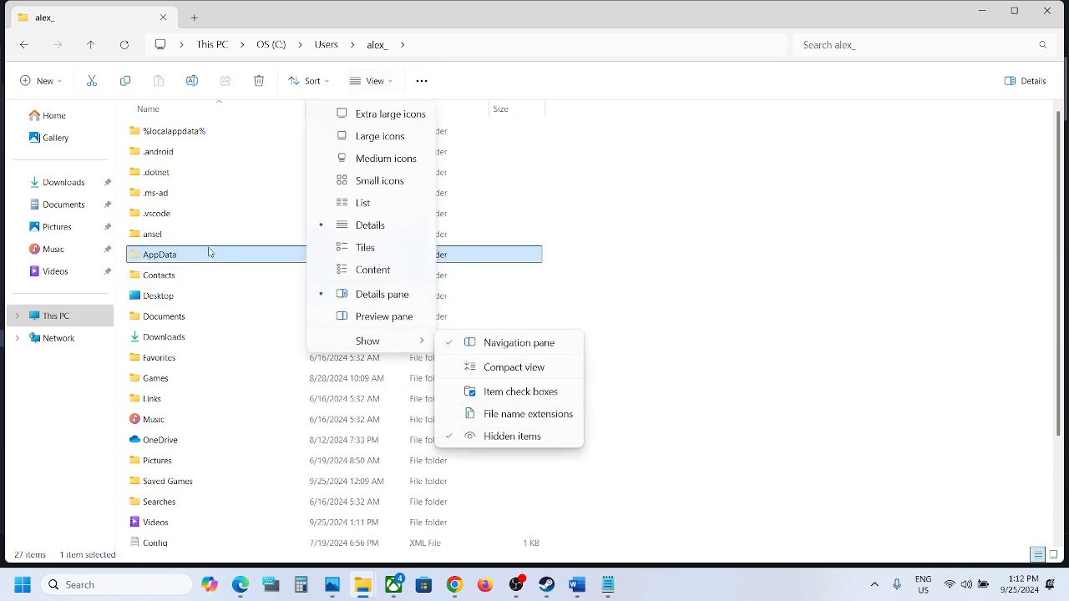
# Browse to AppData\Local\ForeverWinter\Saved\SaveGames and select all save files
pyautogui.doubleClick(158, 254)
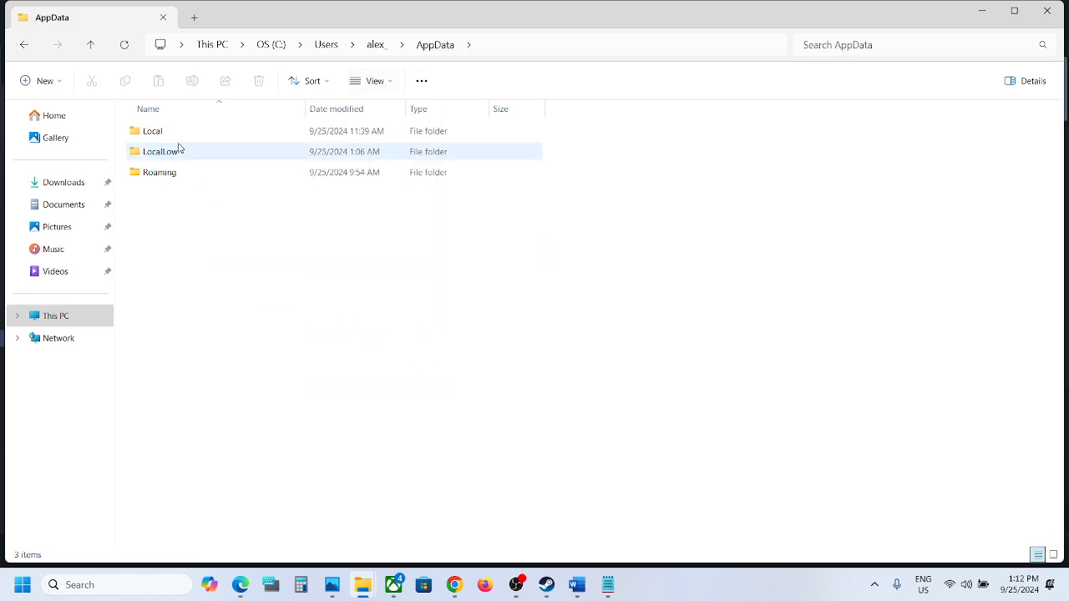
pyautogui.doubleClick(152, 130)
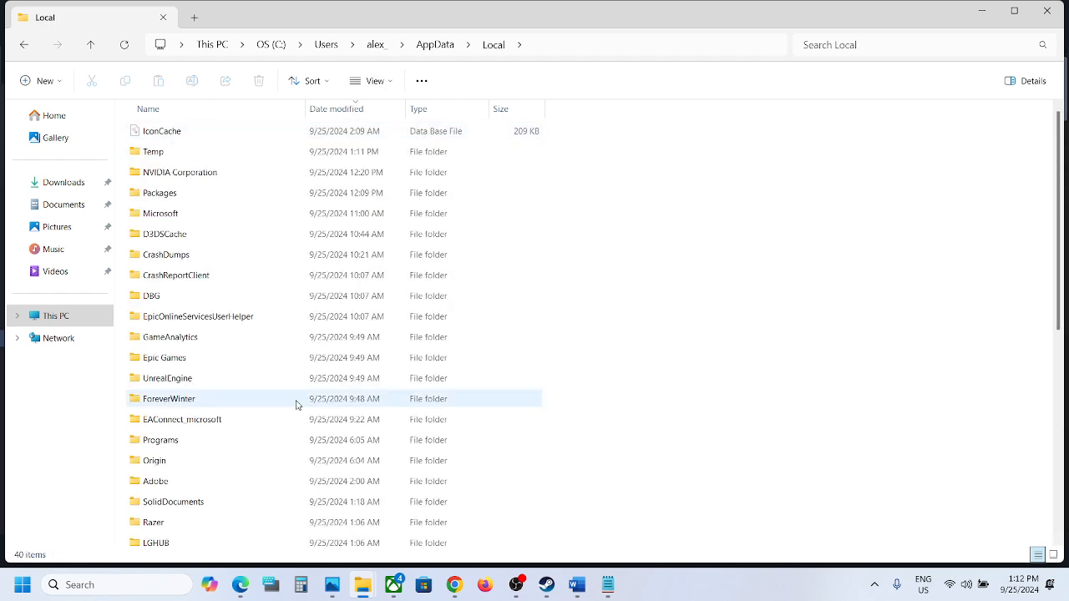
pyautogui.click(169, 398)
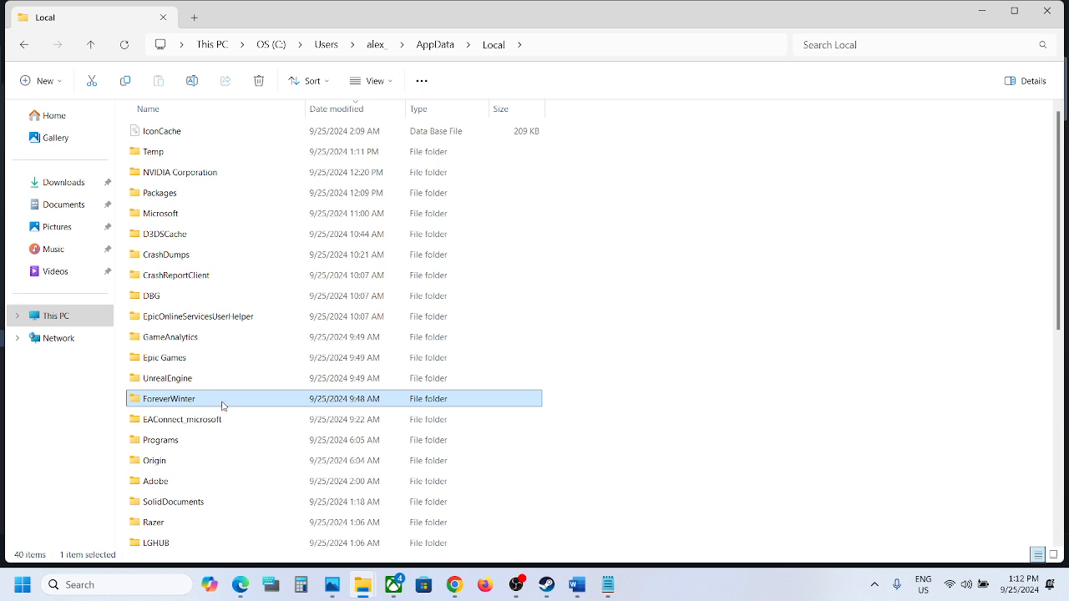
pyautogui.doubleClick(169, 398)
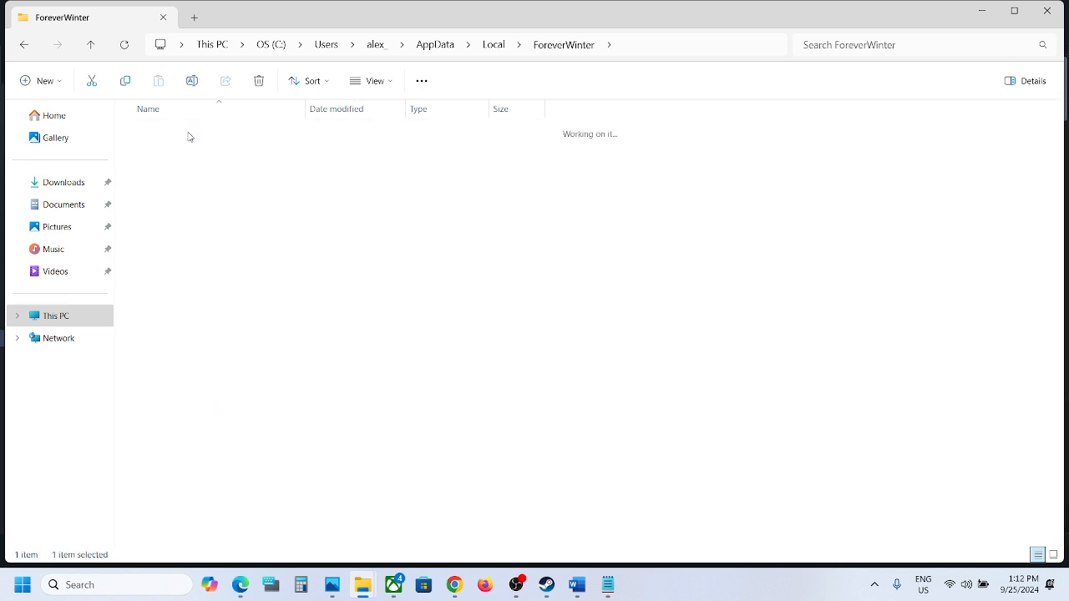
pyautogui.doubleClick(163, 213)
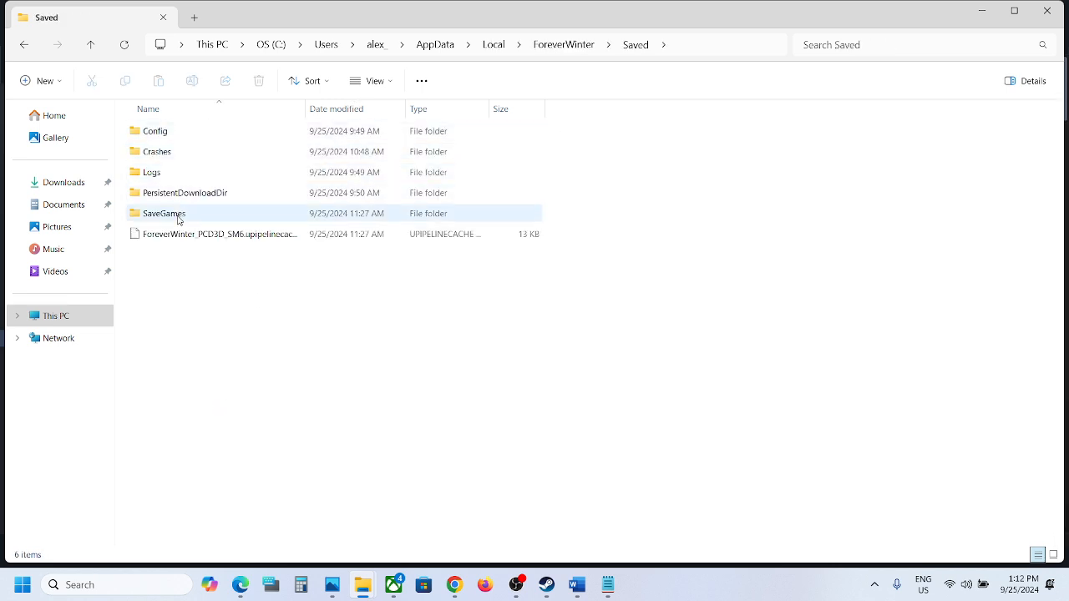
pyautogui.doubleClick(164, 213)
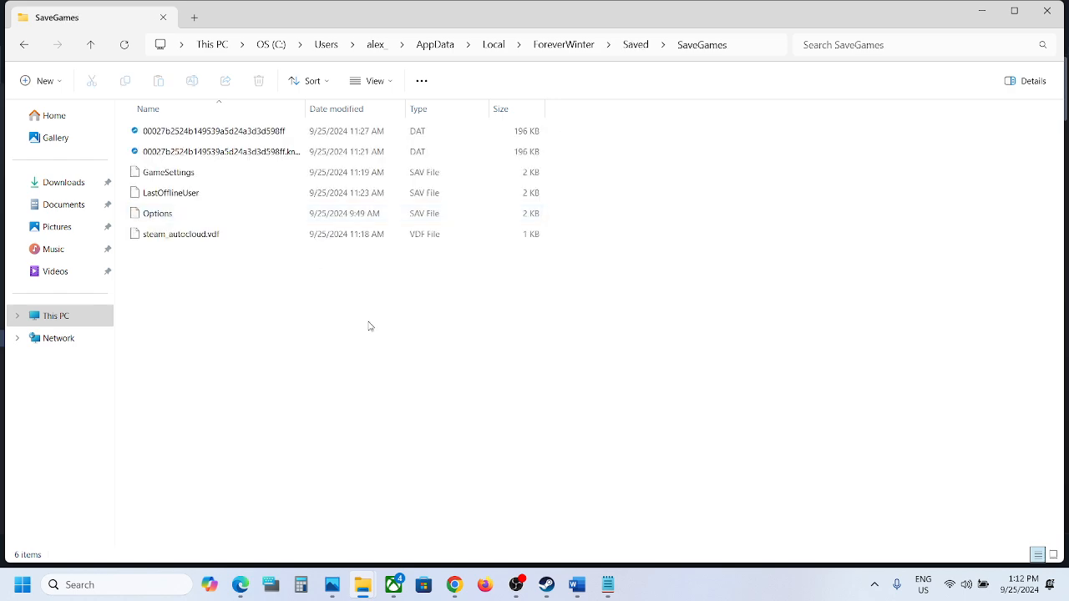
pyautogui.press('ctrl+a')
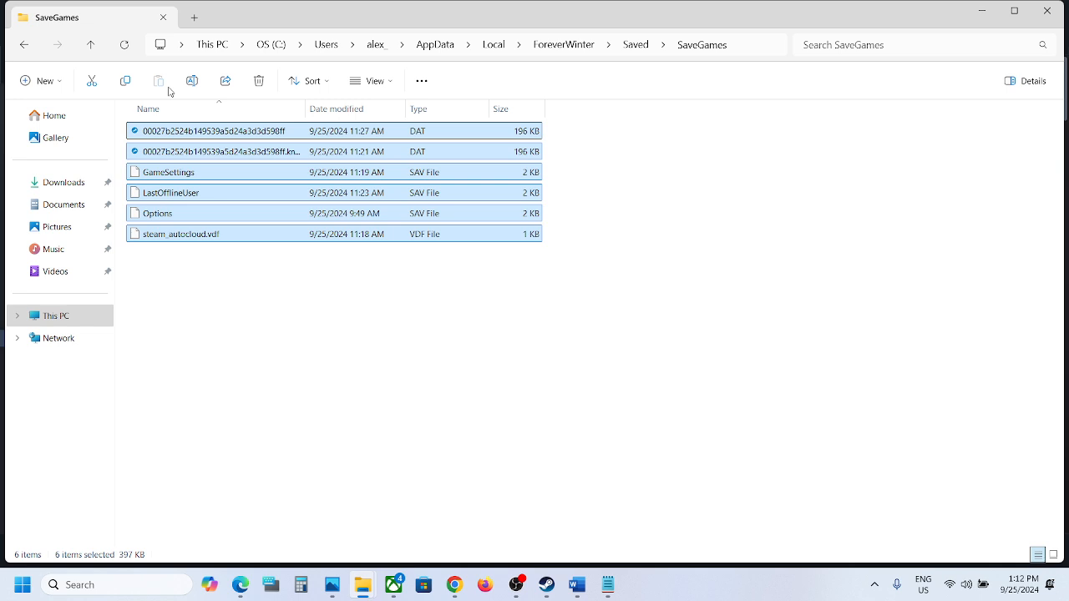
# Open GameUserSettings.ini from Saved\Config\Windows in Notepad, then close it
pyautogui.click(635, 44)
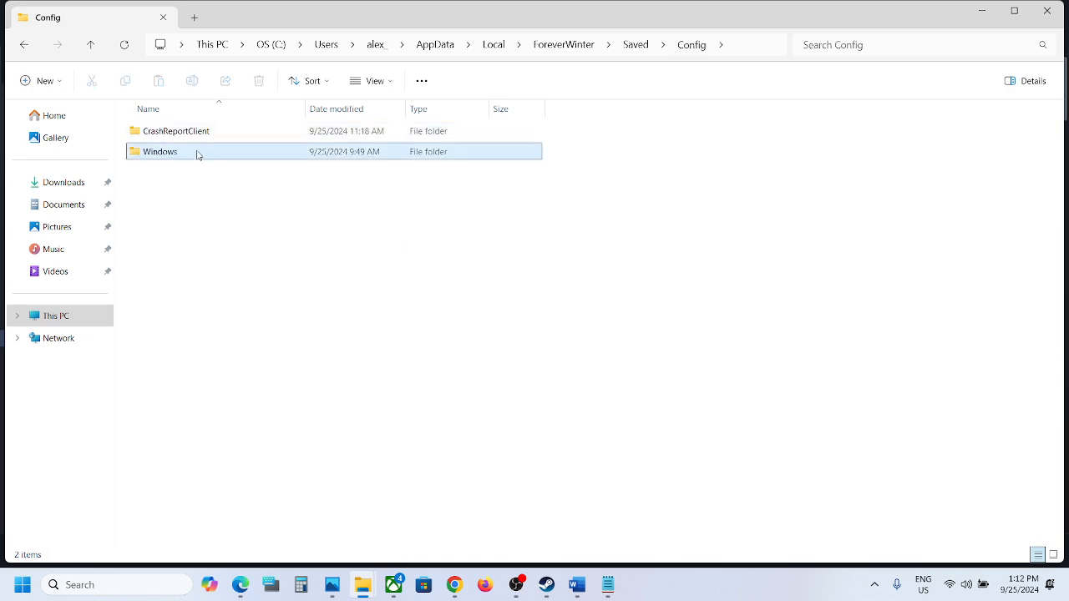
pyautogui.doubleClick(159, 151)
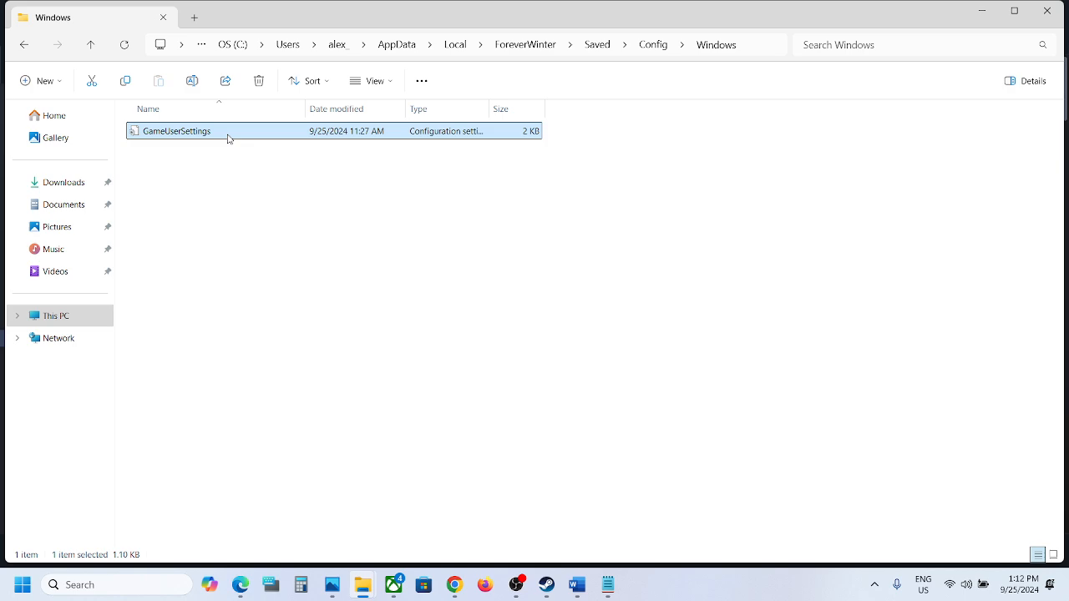
pyautogui.doubleClick(175, 131)
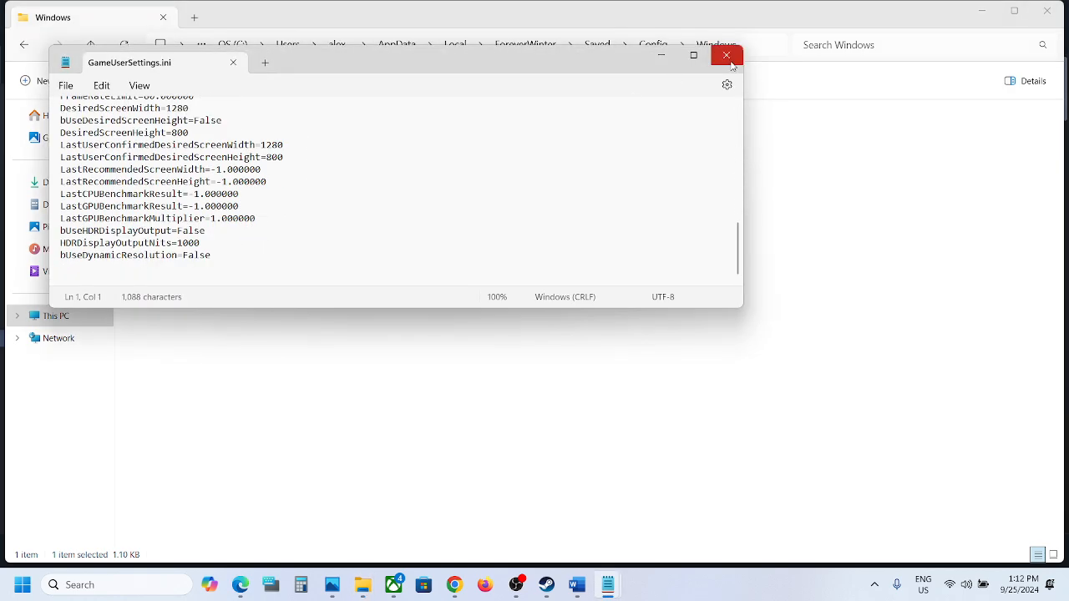
pyautogui.click(725, 57)
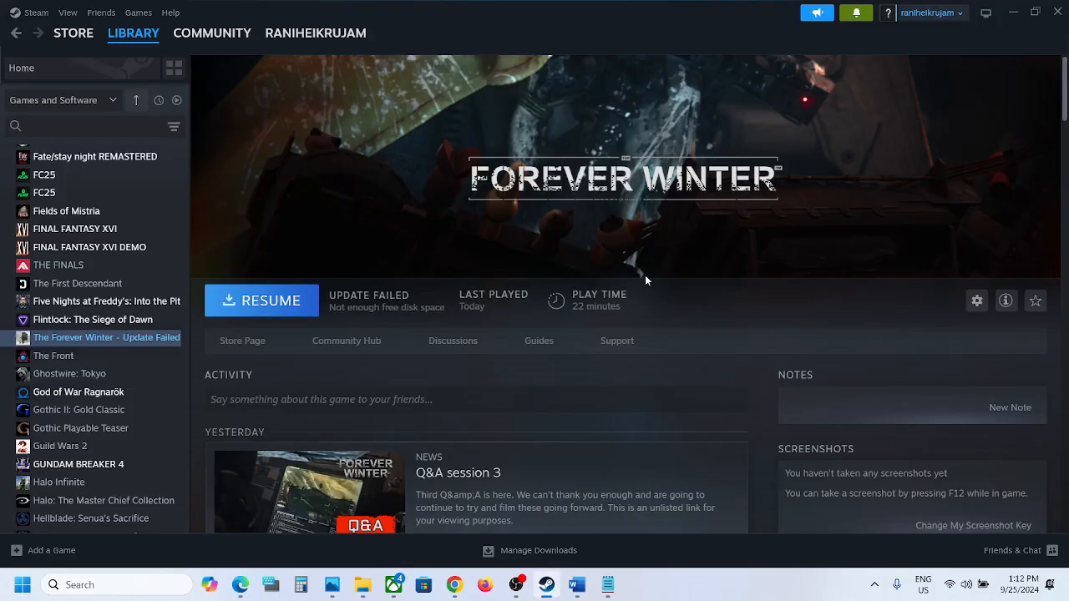
pyautogui.moveTo(510, 341)
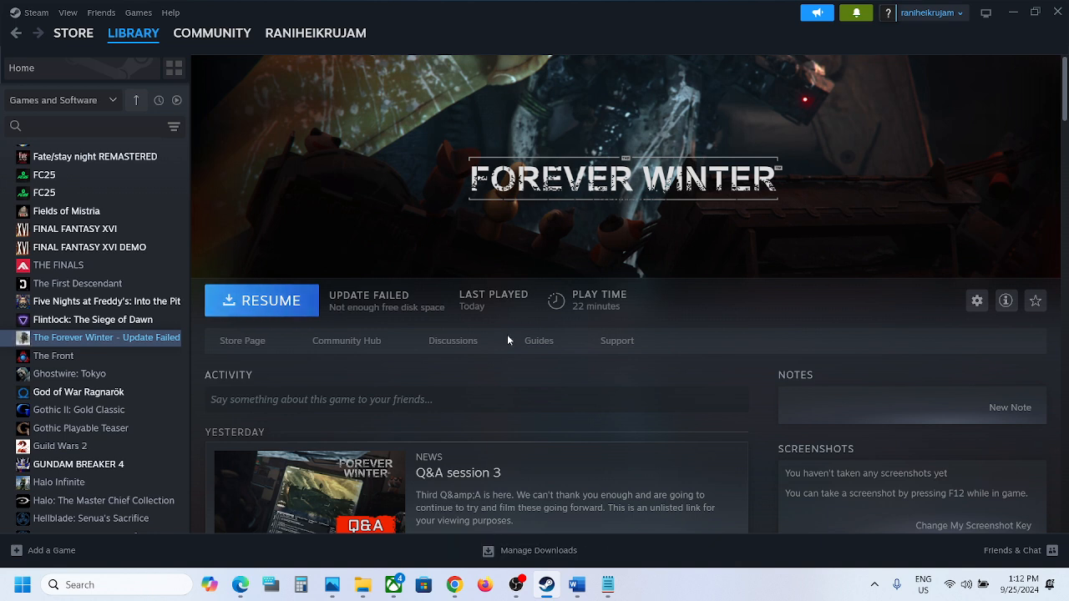
pyautogui.moveTo(284, 311)
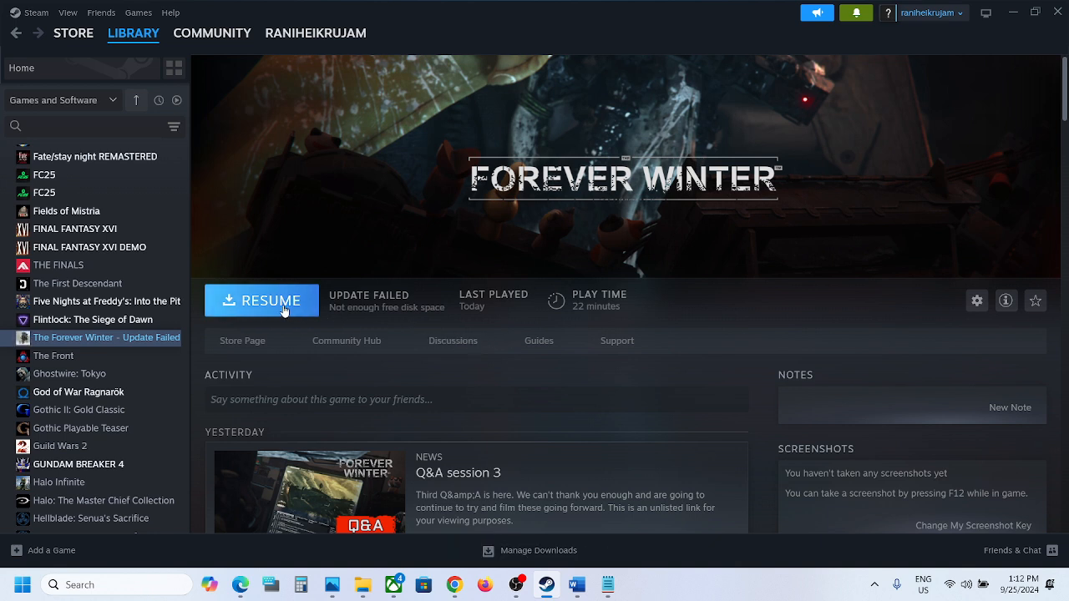